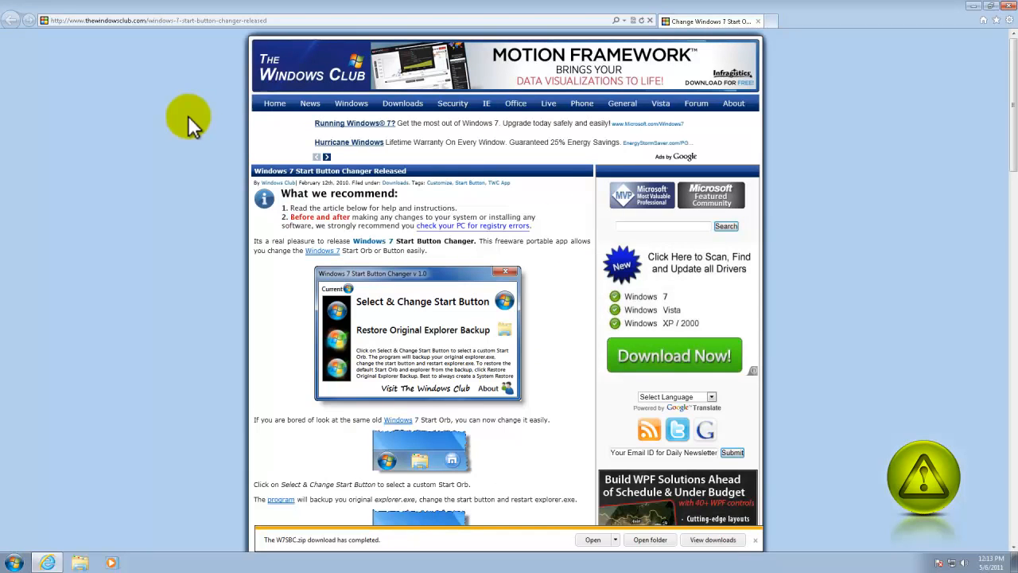
mouse_move(191, 199)
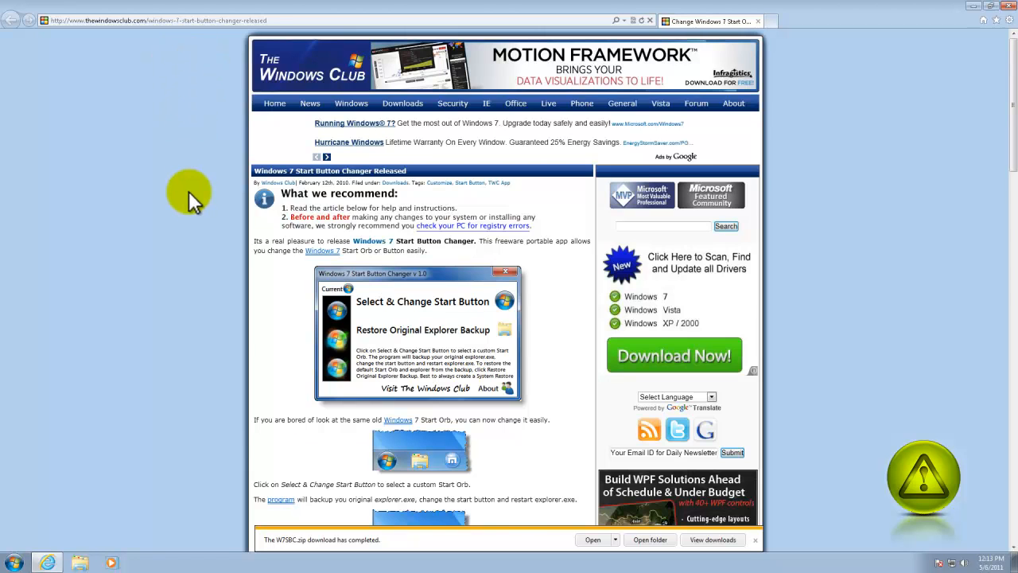
Scroll the TheWindowsClub Start Button Changer article down to its download links.
scroll(down, 3)
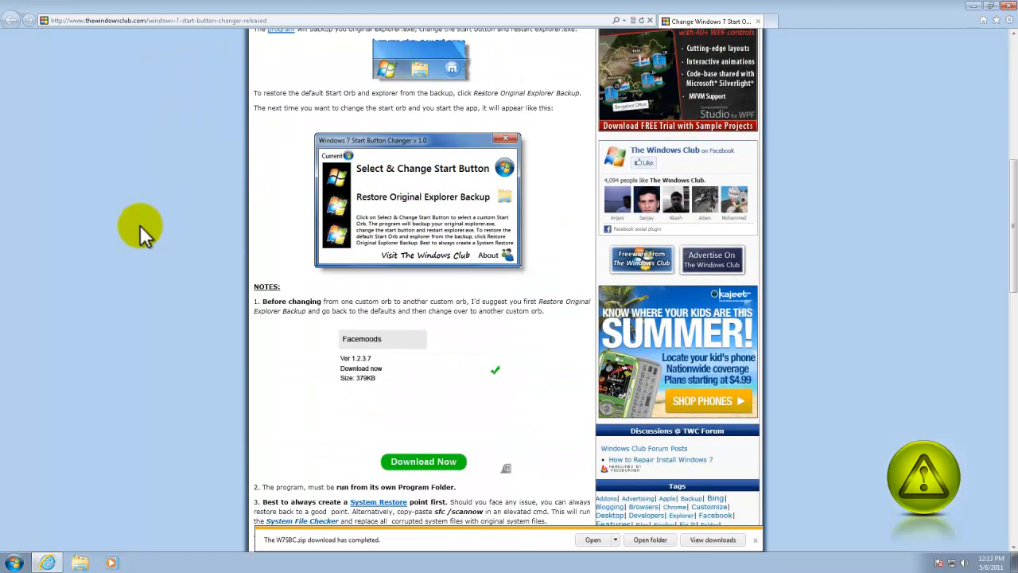
scroll(down, 3)
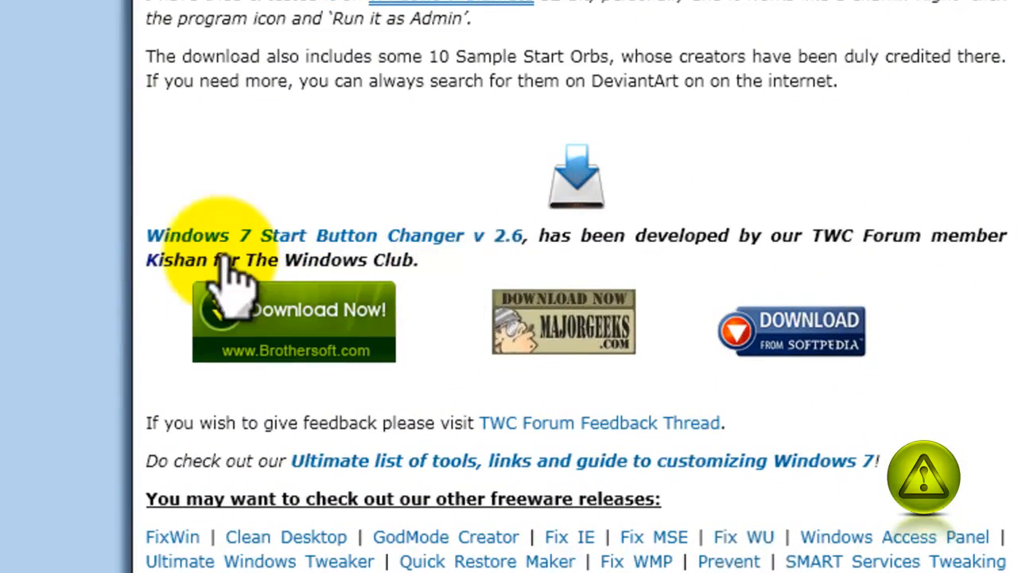
mouse_move(498, 286)
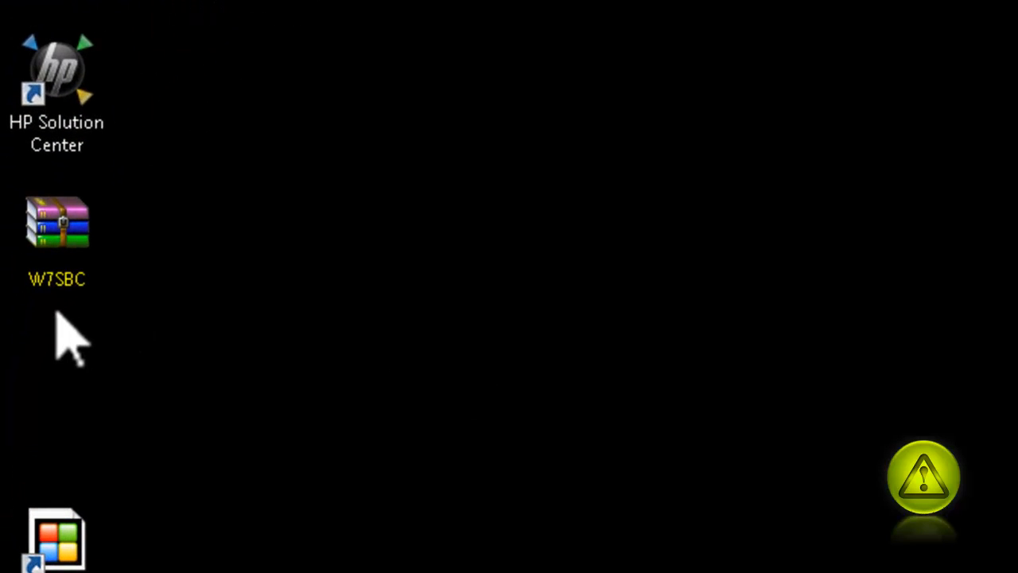
Extract the W7SBC archive onto the desktop with Extract Here.
click(57, 223)
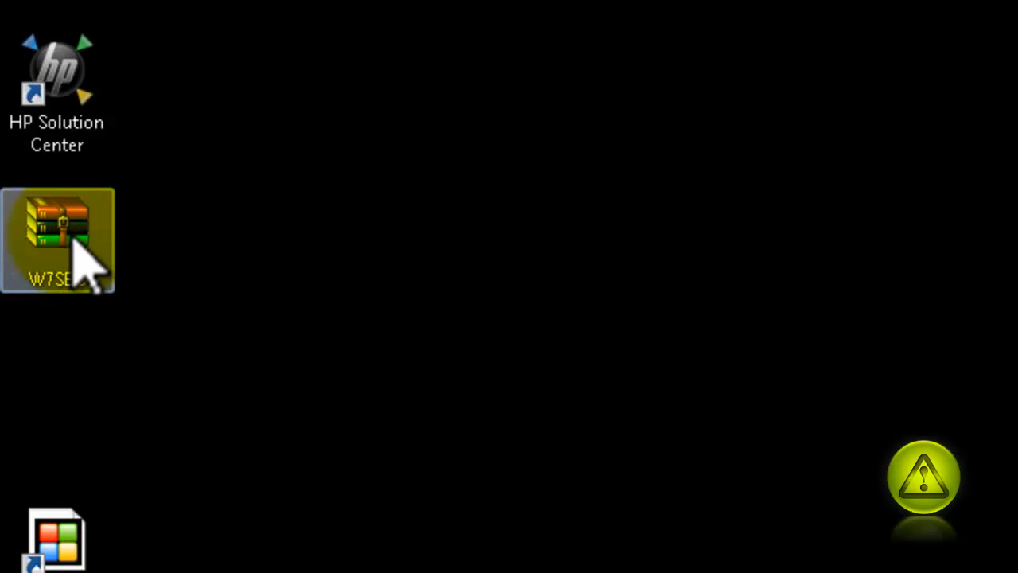
right_click(55, 231)
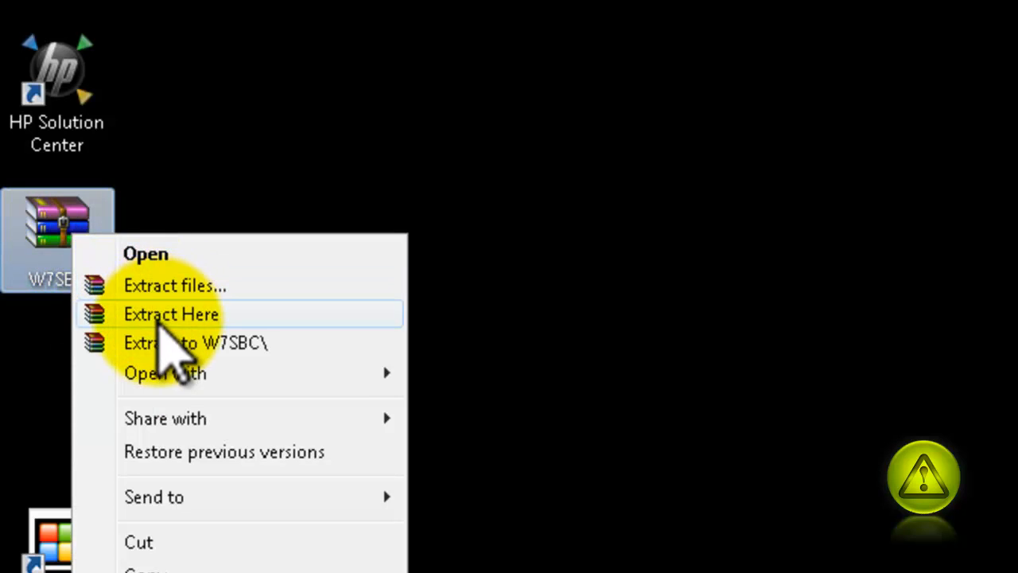
click(171, 314)
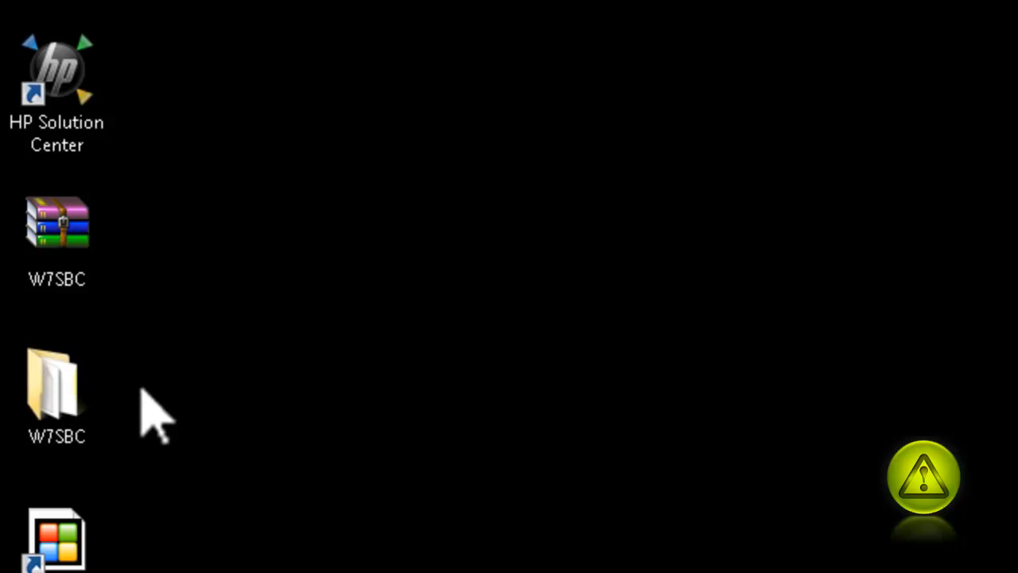
mouse_move(263, 425)
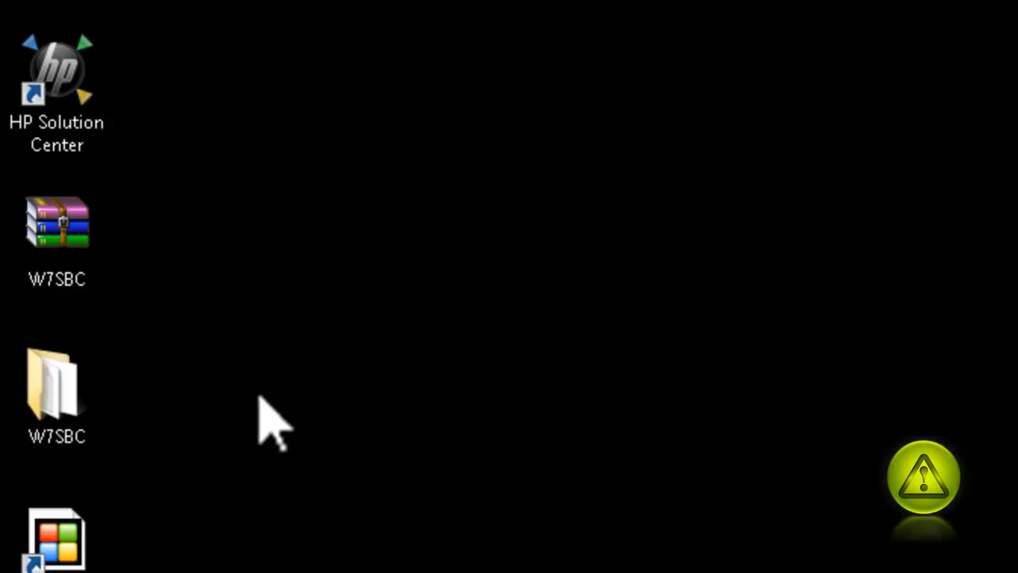
Open the W7SBC folder and run Windows 7 Start Button Changer v 2.6 as administrator.
double_click(57, 386)
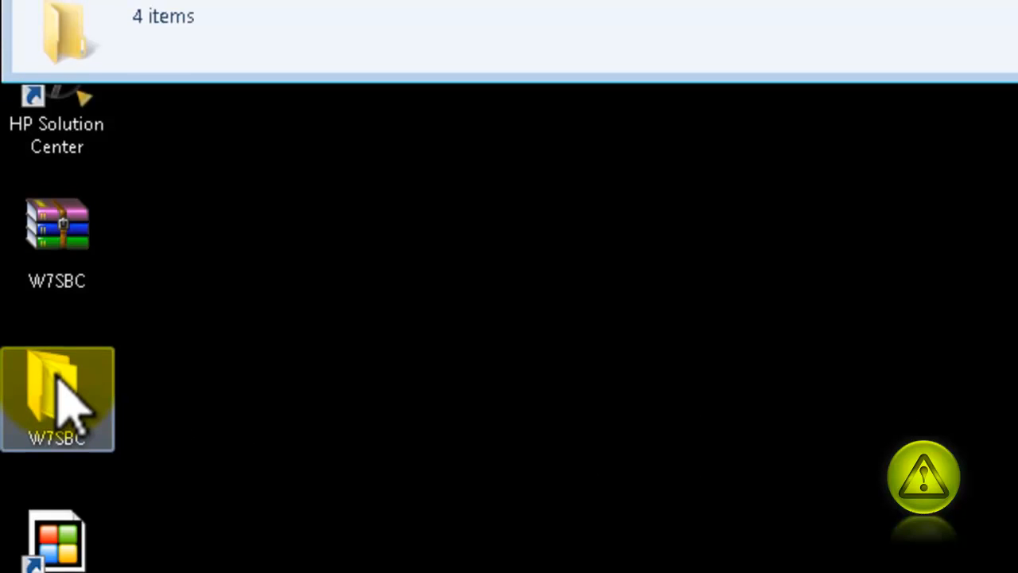
double_click(57, 394)
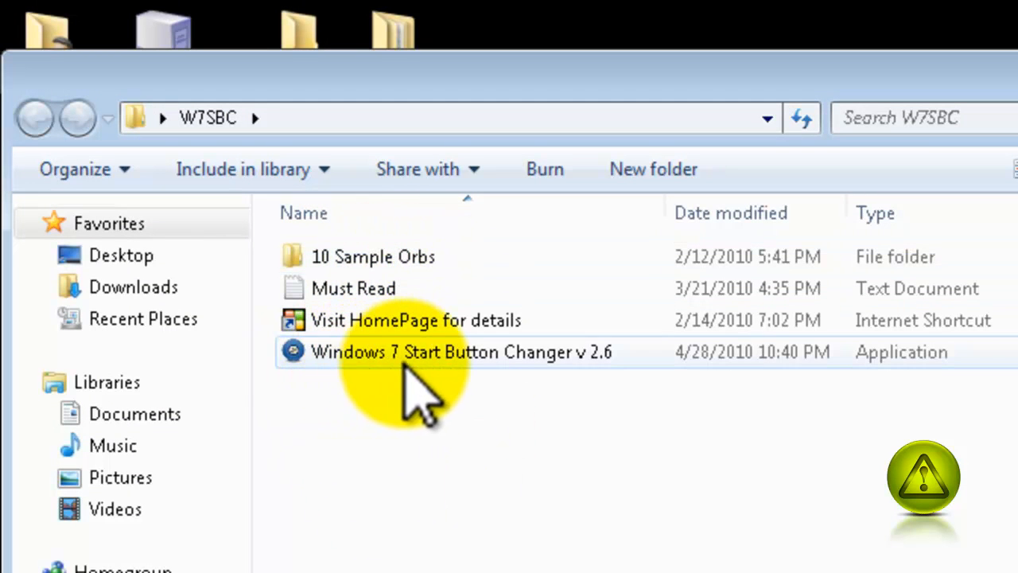
mouse_move(565, 405)
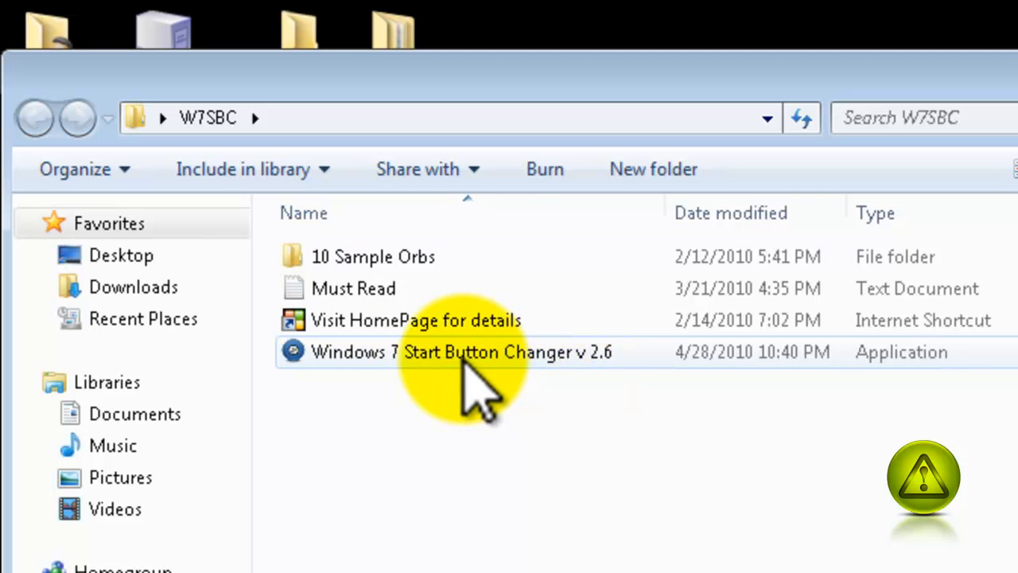
right_click(468, 353)
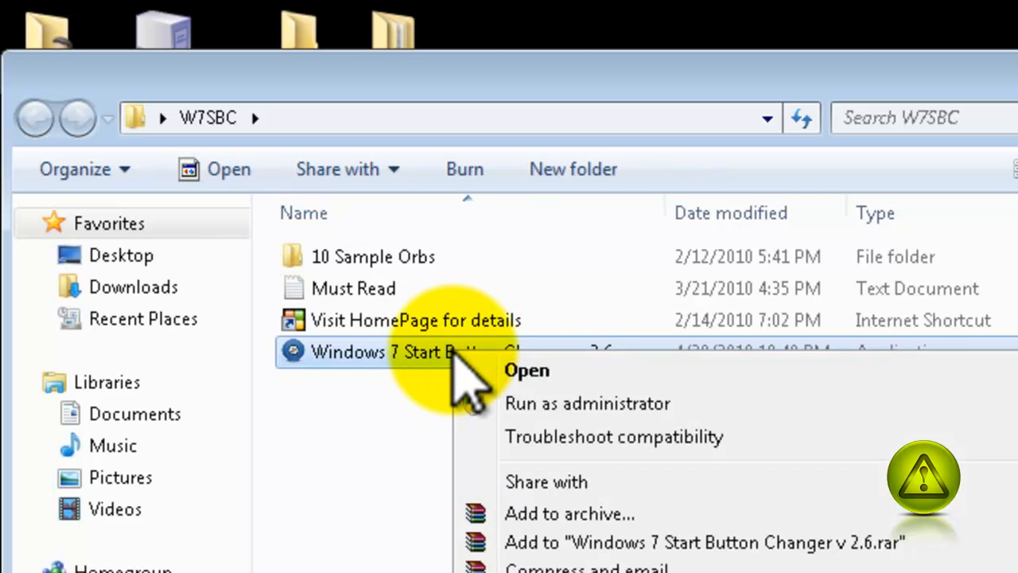
mouse_move(563, 427)
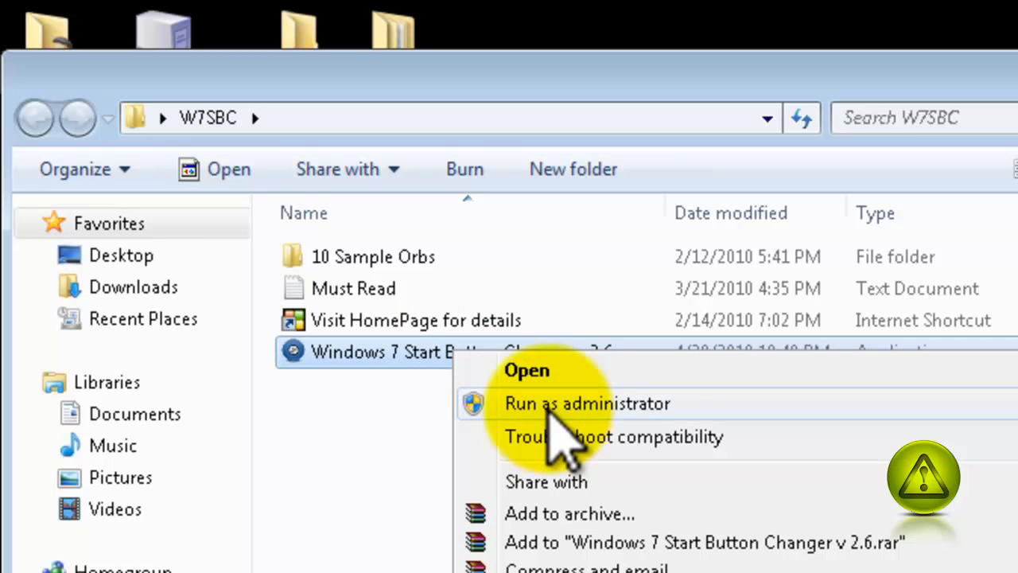
mouse_move(677, 454)
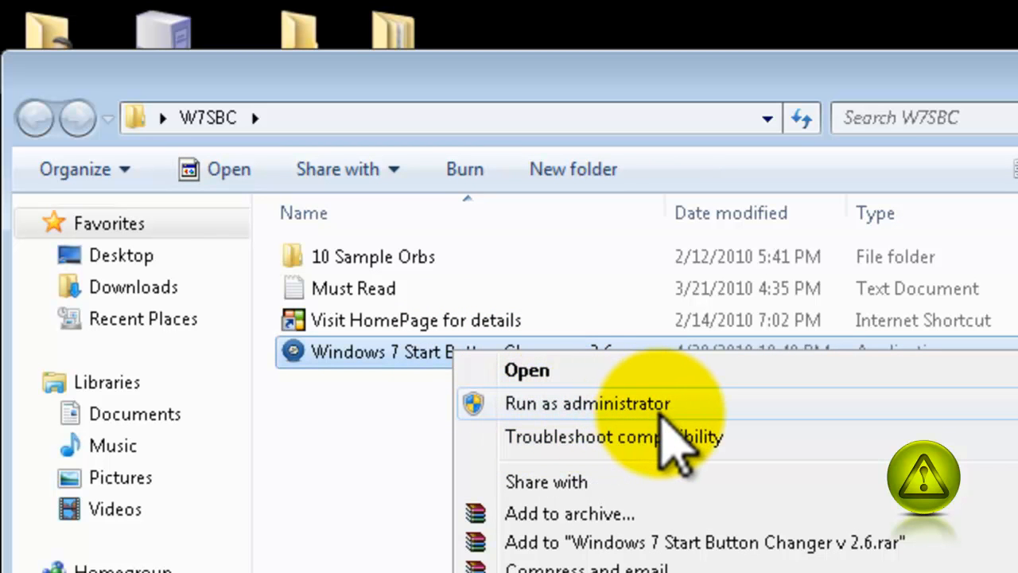
click(587, 403)
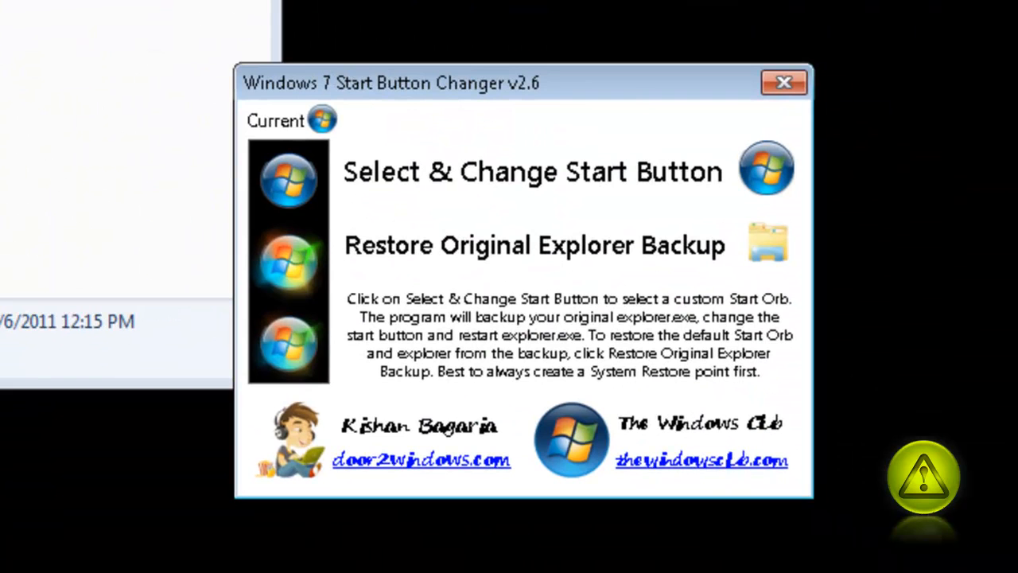
mouse_move(800, 20)
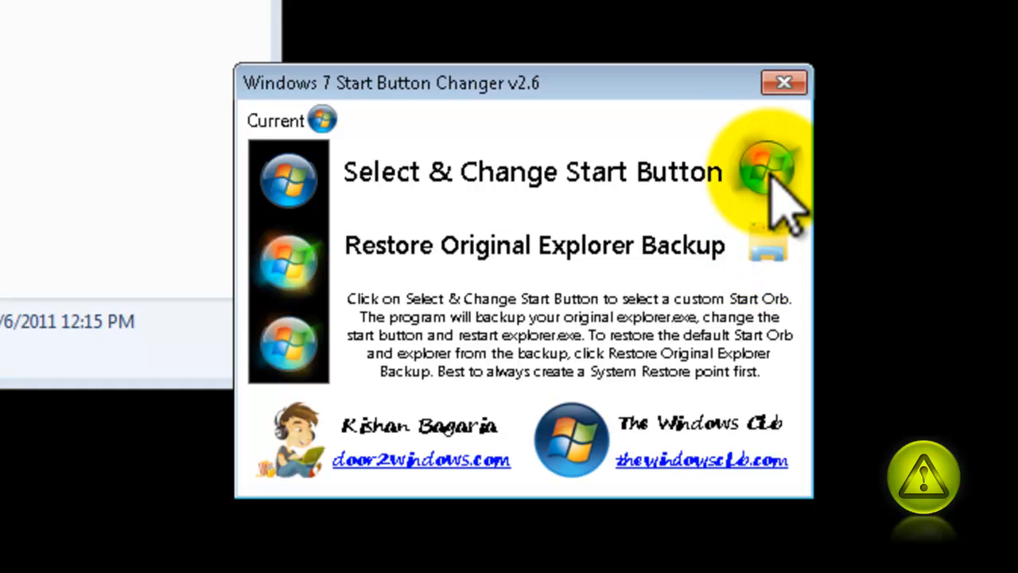
Open the new start orb bitmap picker from Select & Change Start Button.
click(533, 172)
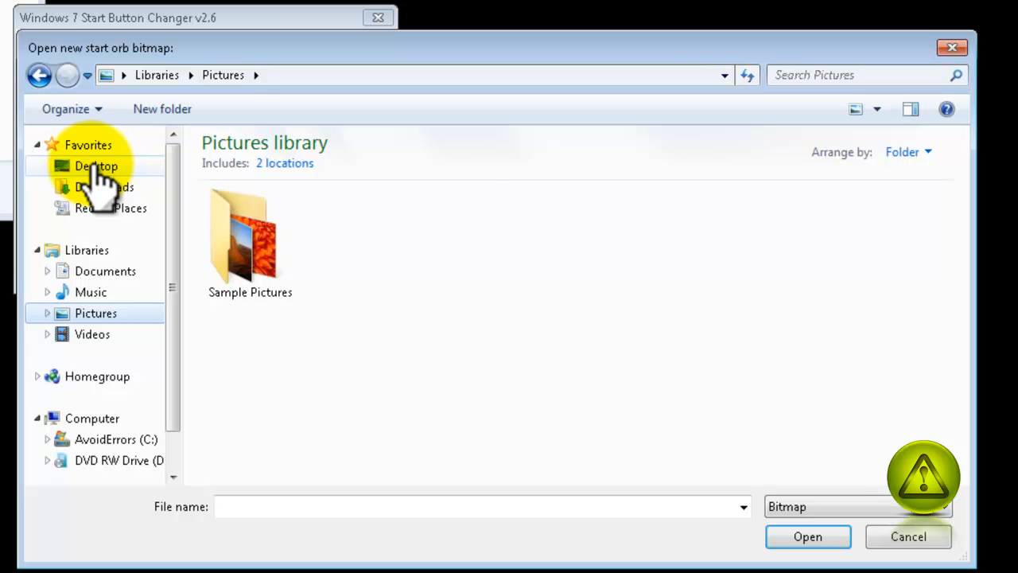
Apply Start Orb (3) from Desktop > W7SBC > 10 Sample Orbs as the start orb.
click(94, 165)
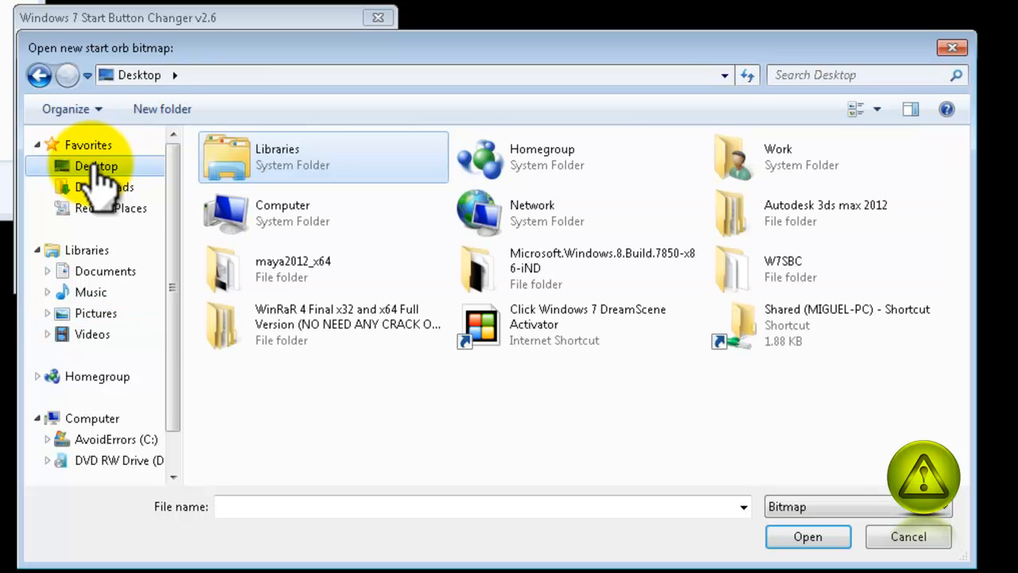
mouse_move(732, 290)
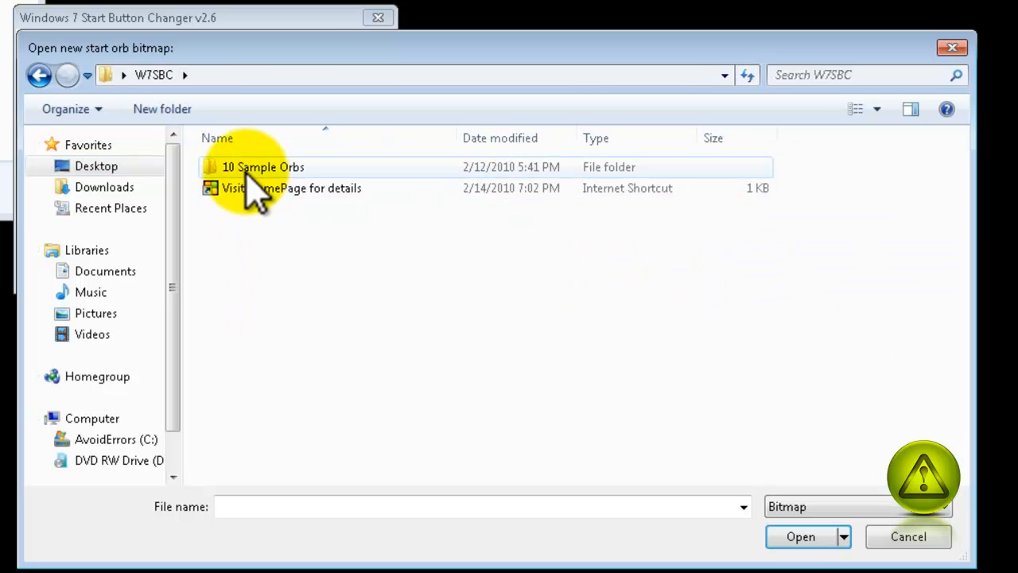
click(262, 167)
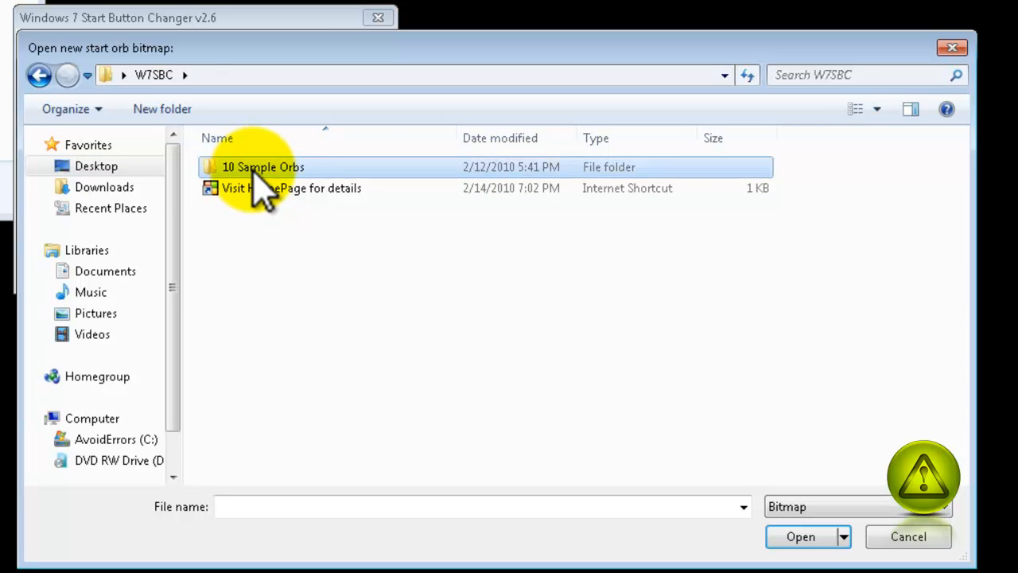
double_click(262, 166)
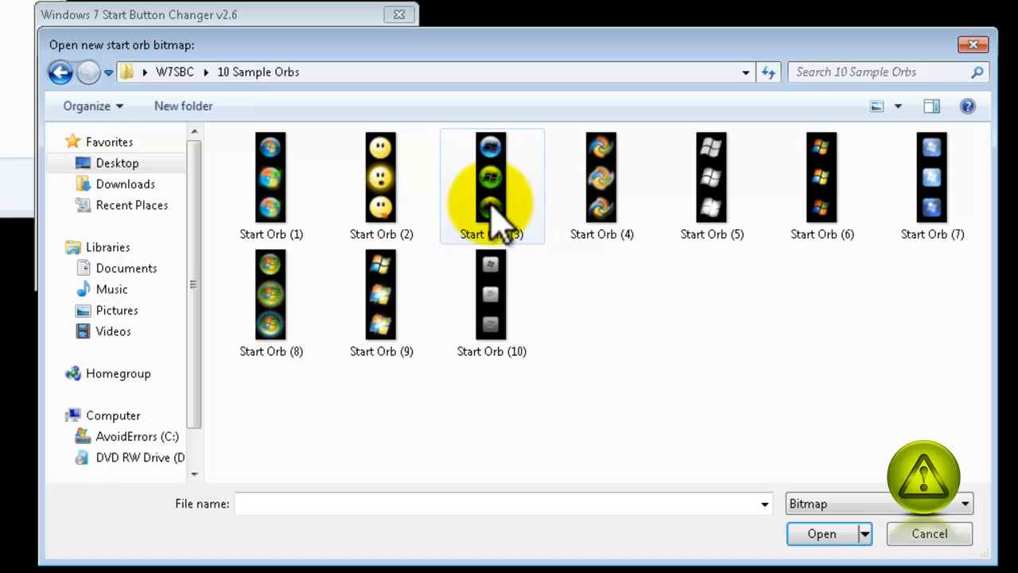
click(934, 534)
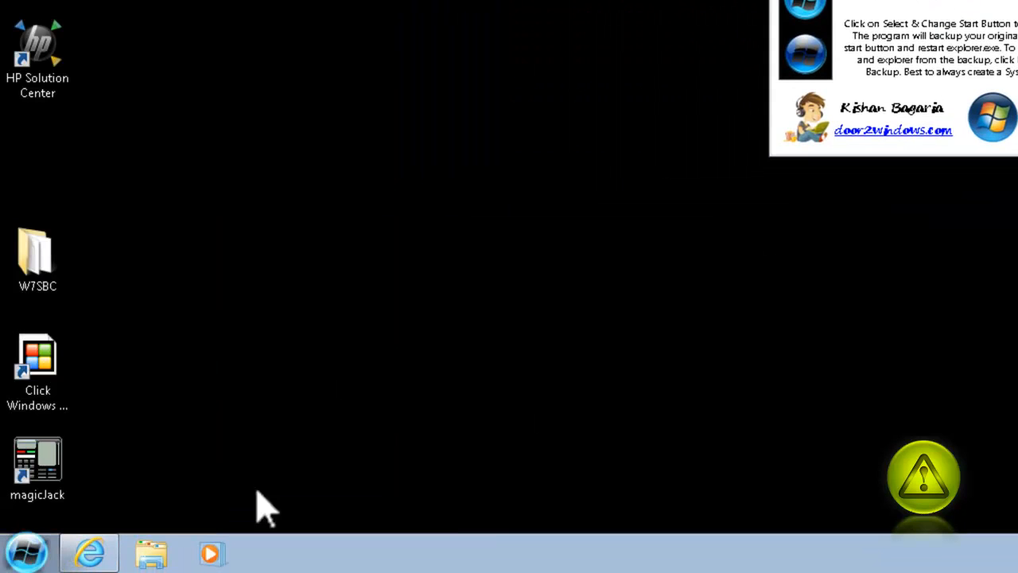
mouse_move(899, 410)
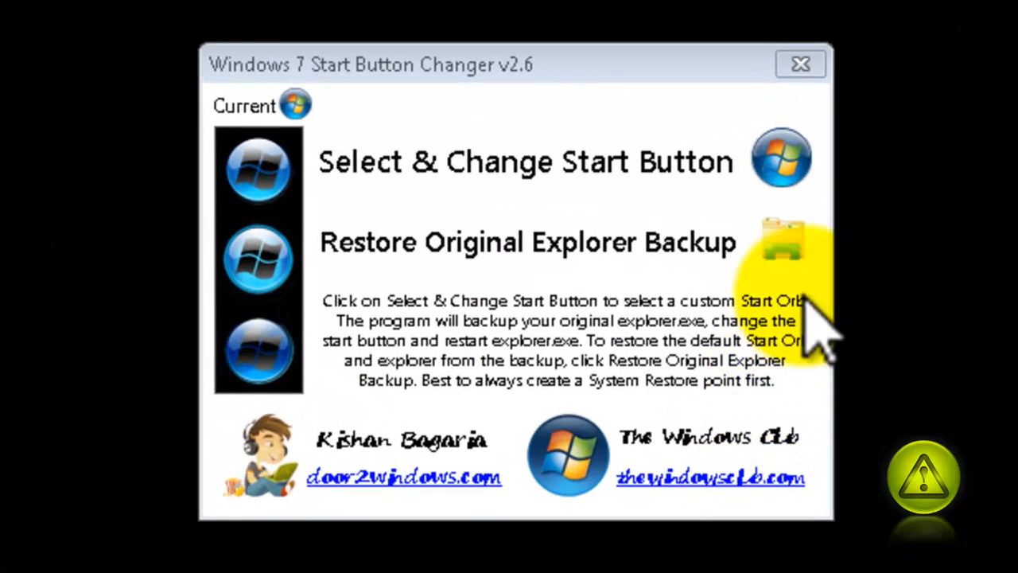
mouse_move(358, 302)
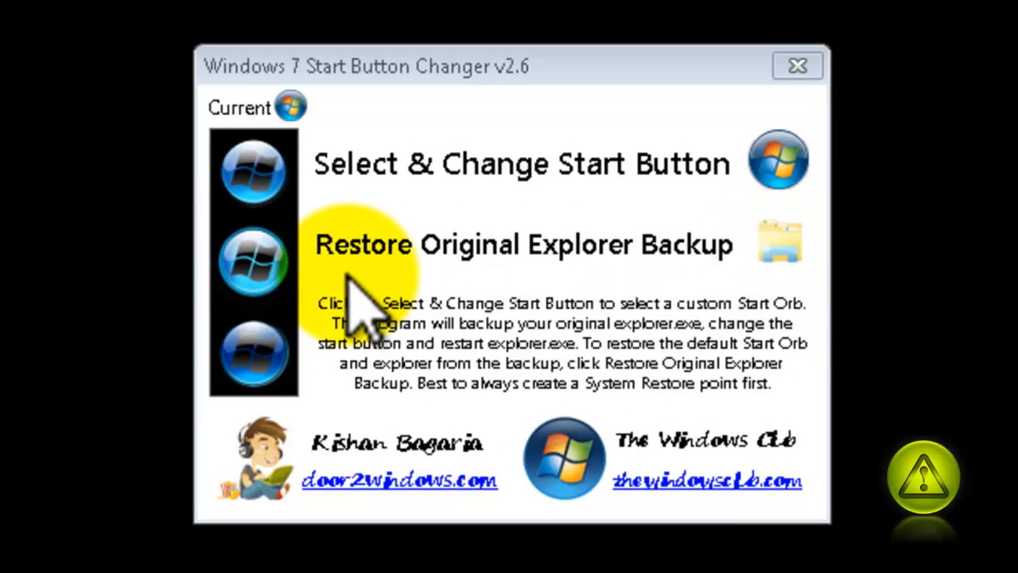
mouse_move(780, 278)
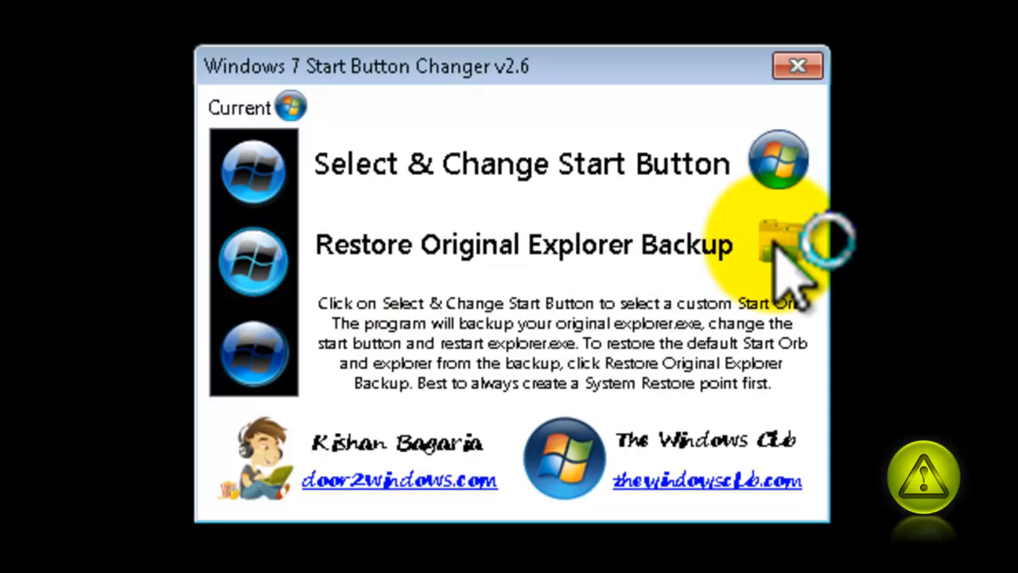
Restore the original Explorer backup and confirm the restored message with OK.
click(526, 244)
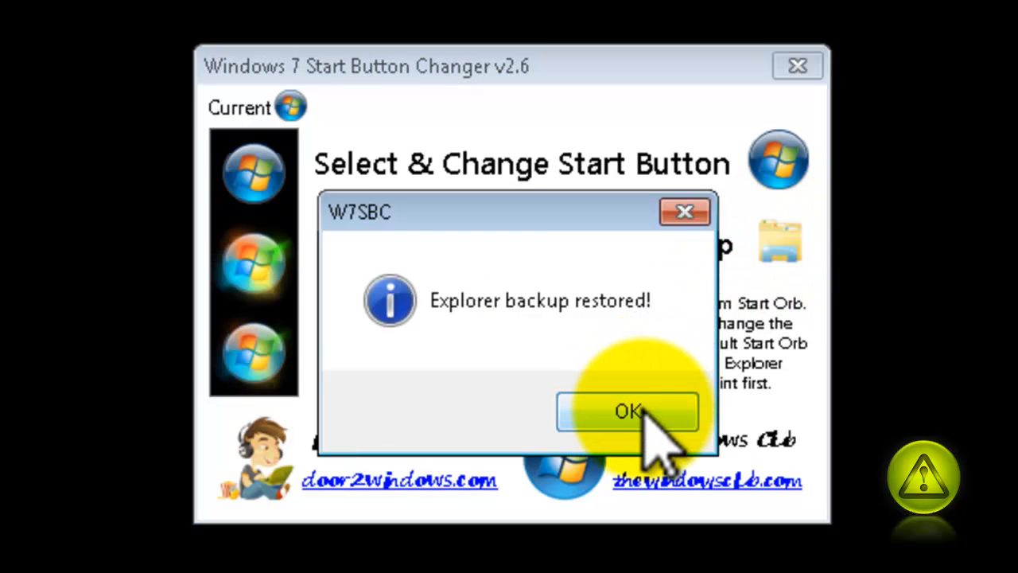
click(629, 411)
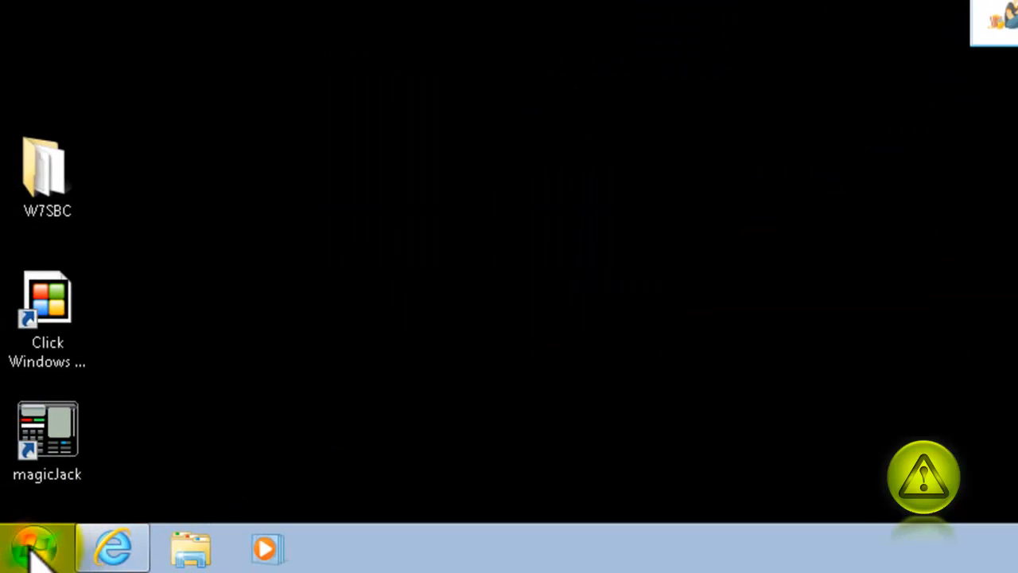